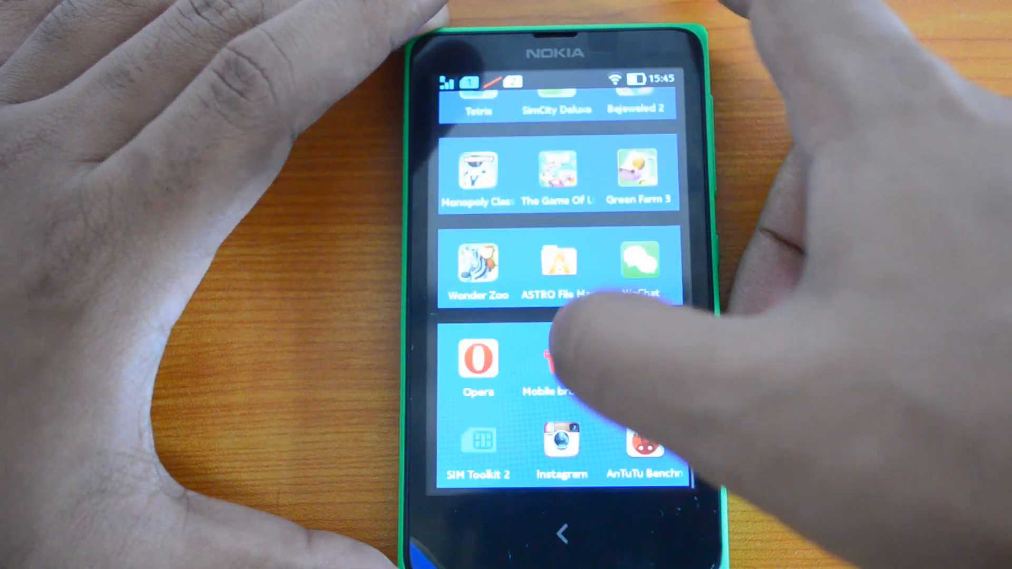
Launch ASTRO File Manager and browse to sdcard0's Download folder holding the Instagram installer
{"action": "left_click", "coordinate": [558, 264]}
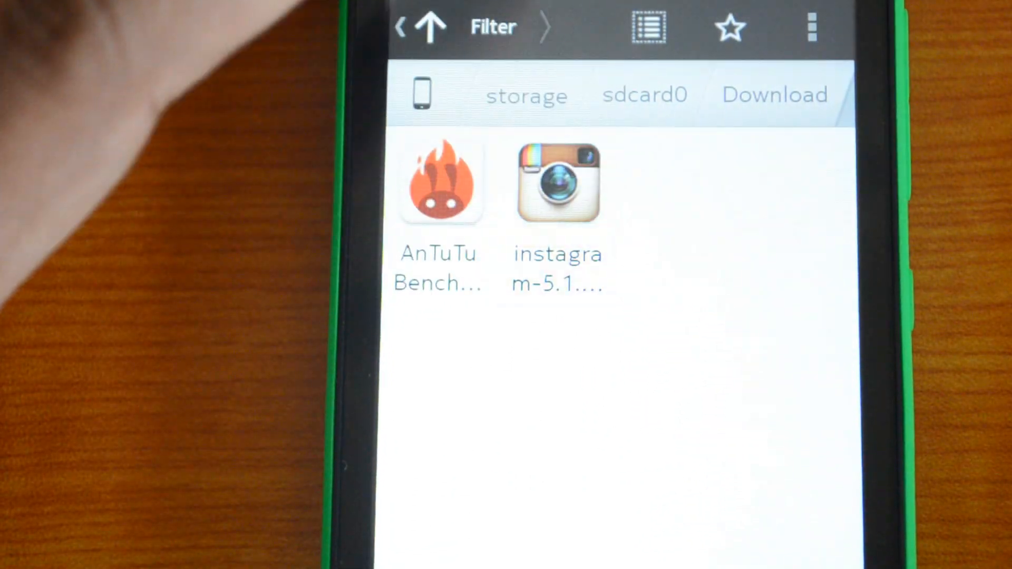
Install the Instagram APK from Download, accepting its requested permissions
{"action": "left_click", "coordinate": [556, 182]}
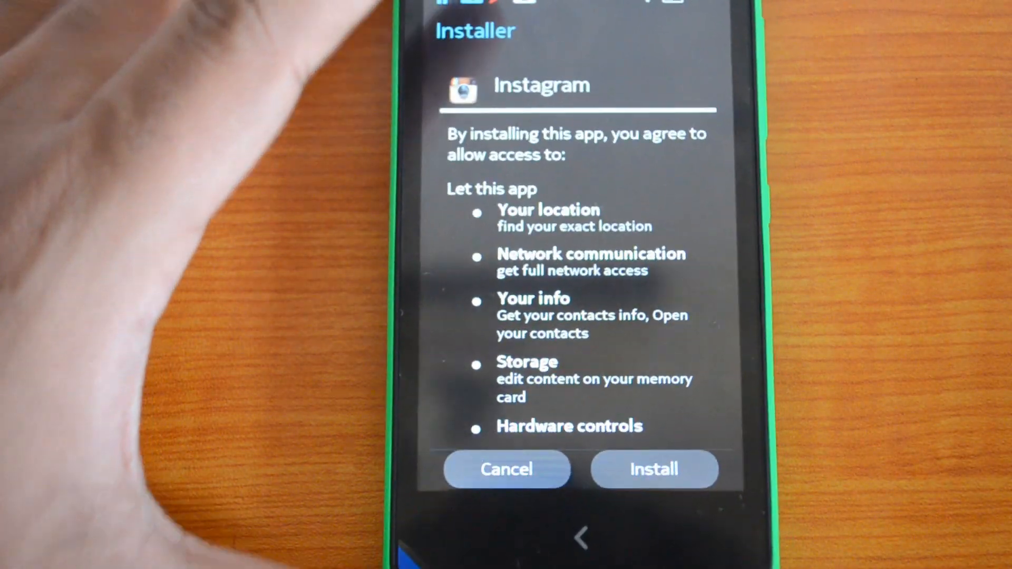
{"action": "left_click", "coordinate": [653, 469]}
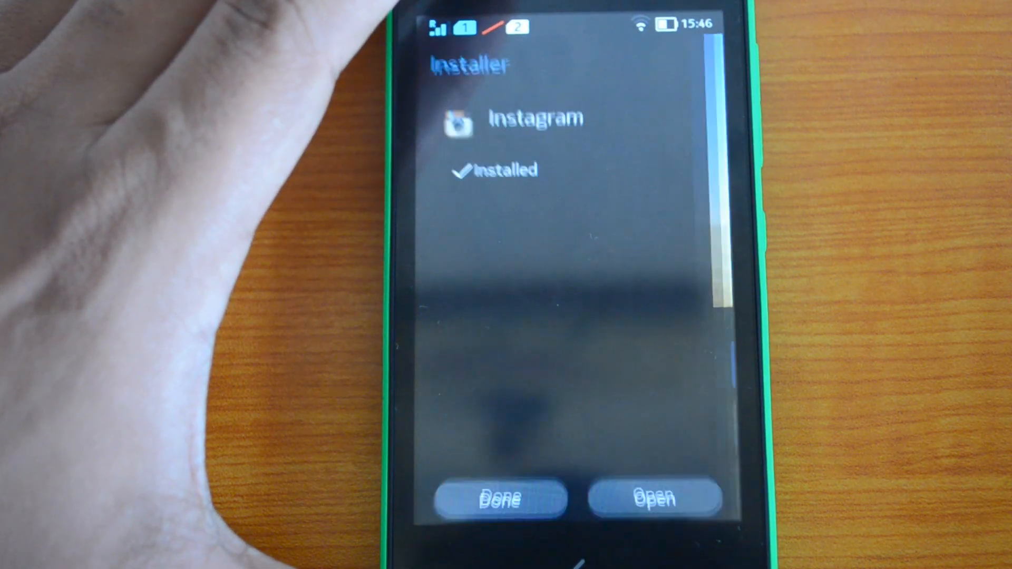
Launch Instagram, photograph the Nokia X box, and apply the Amaro filter
{"action": "left_click", "coordinate": [655, 498]}
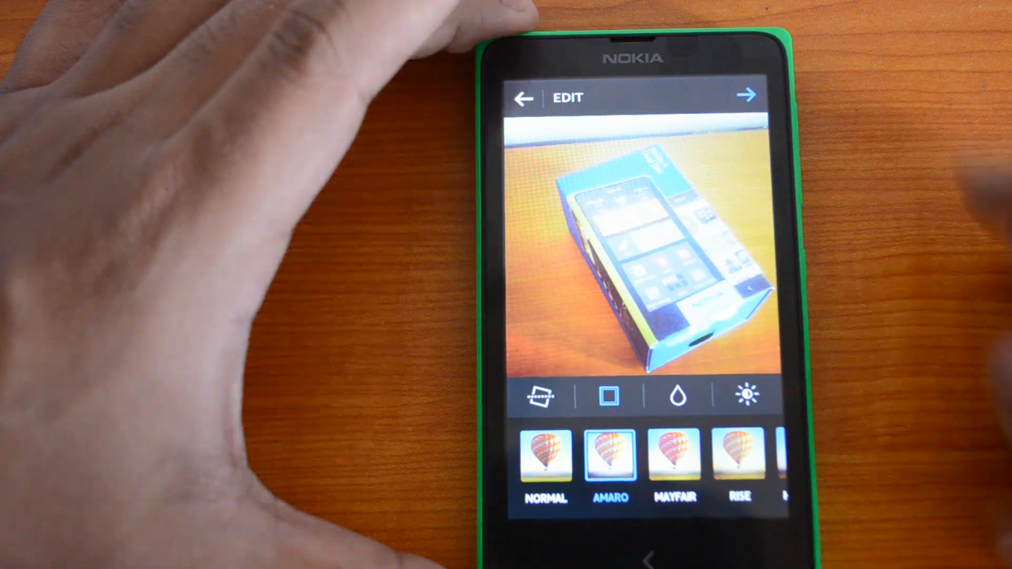
Share the Amaro-filtered box photo with a caption beginning 'Nok'
{"action": "left_click", "coordinate": [545, 459]}
{"action": "type", "text": "Nok"}
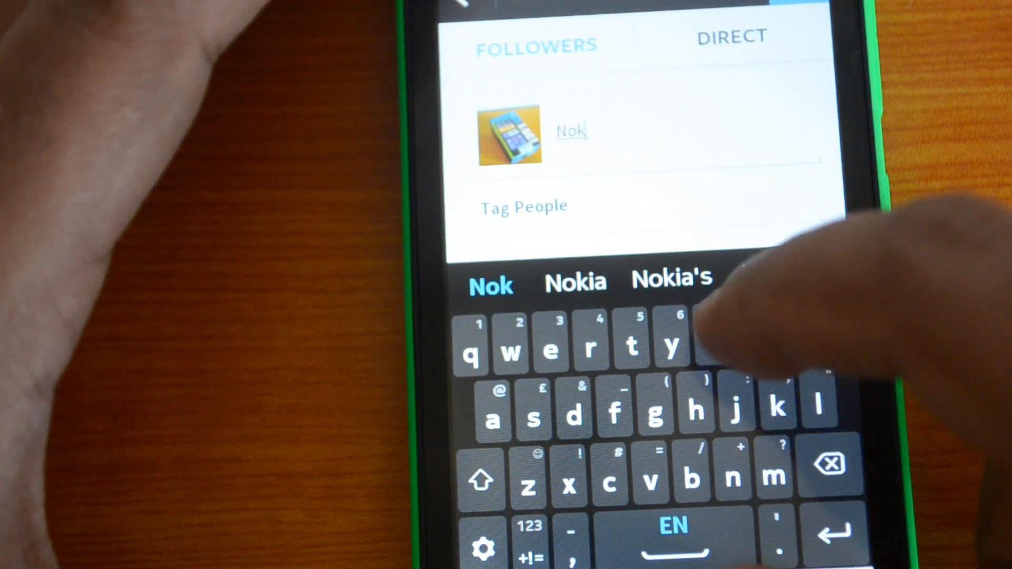
{"action": "left_click", "coordinate": [574, 284]}
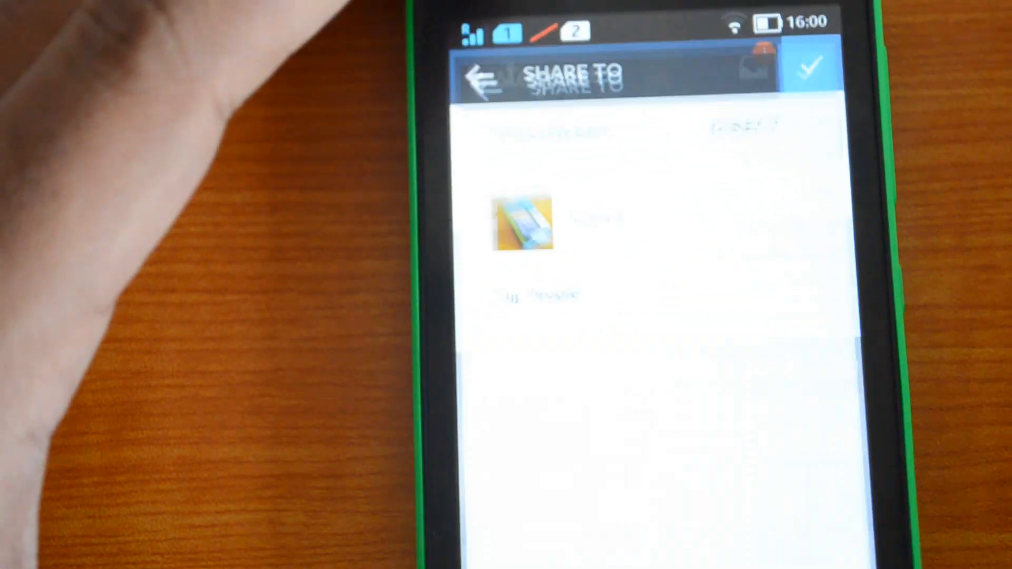
{"action": "left_click", "coordinate": [809, 70]}
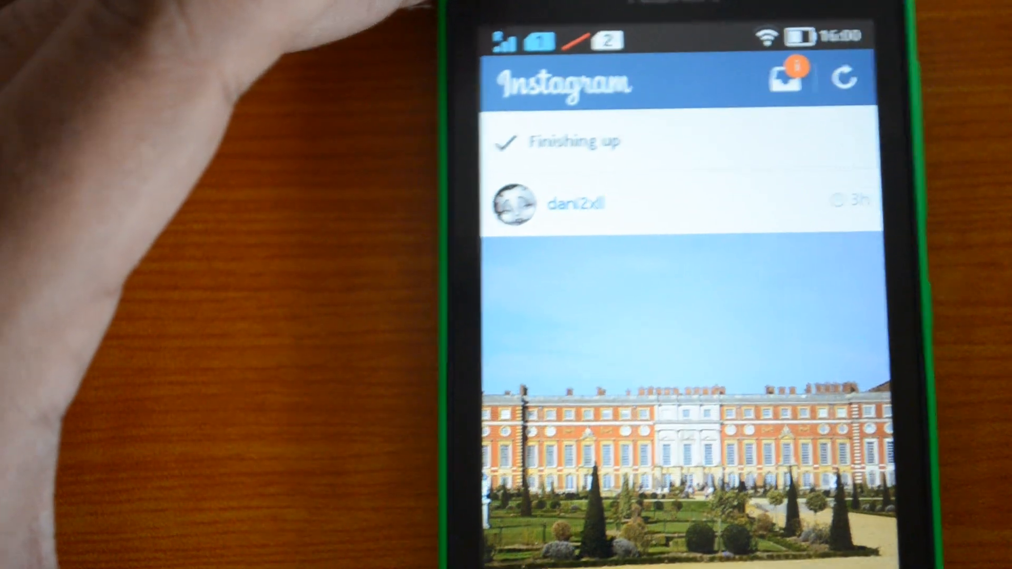